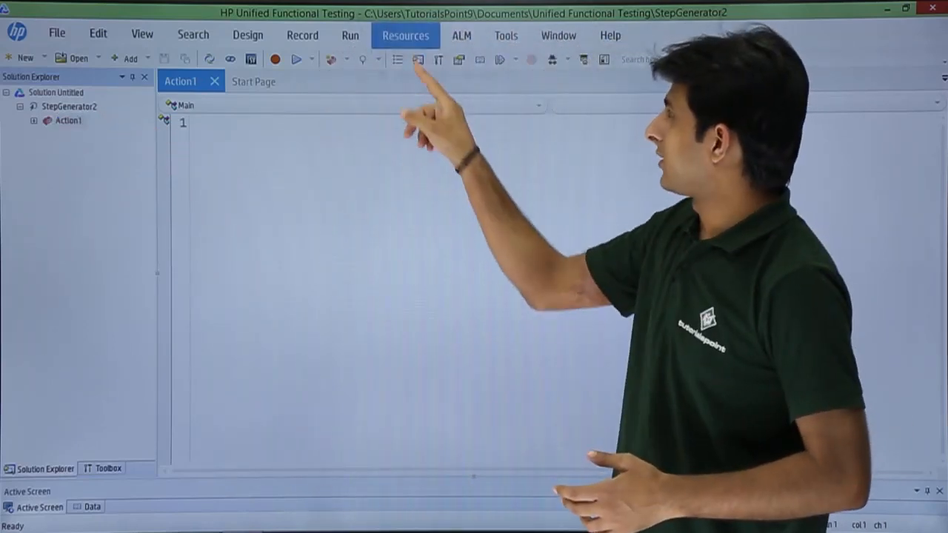
# - Bring up the StepGenerator2 test's object repository, currently holding no objects
pyautogui.click(425, 57)
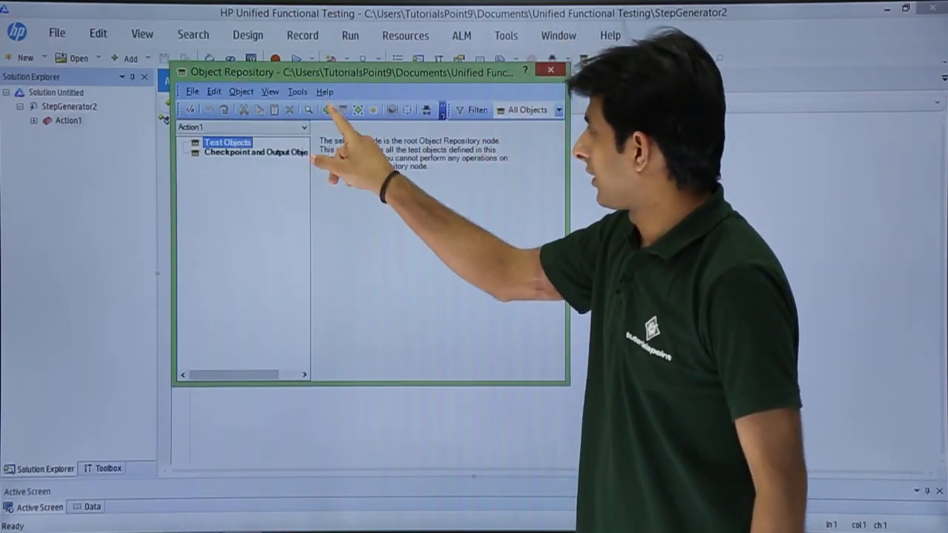
# - Learn all MyFlight Sample Application object types into the local repository and return to Action1
pyautogui.click(326, 109)
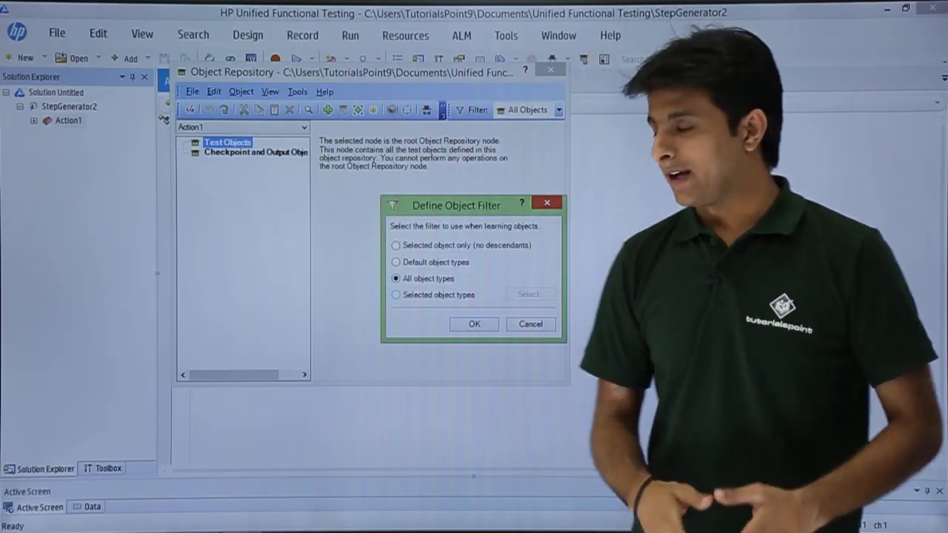
pyautogui.click(474, 324)
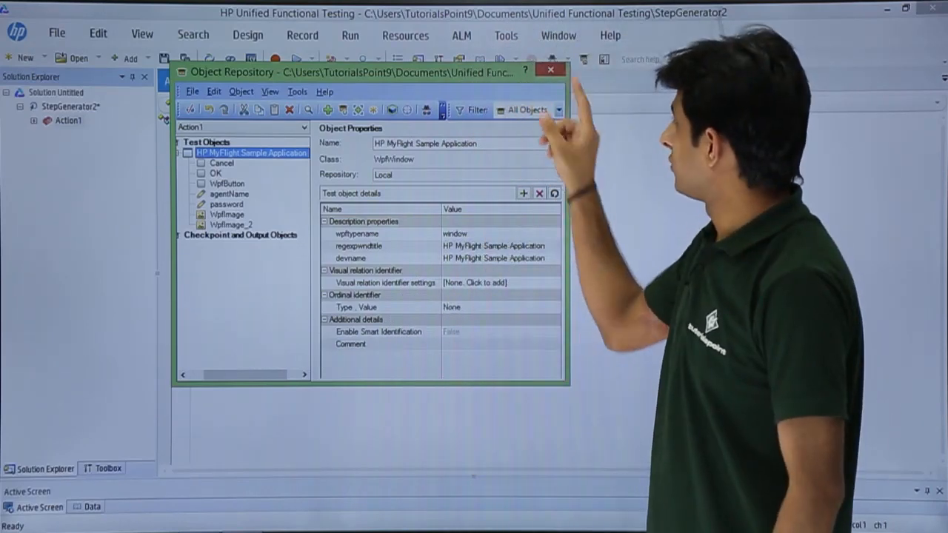
pyautogui.click(551, 71)
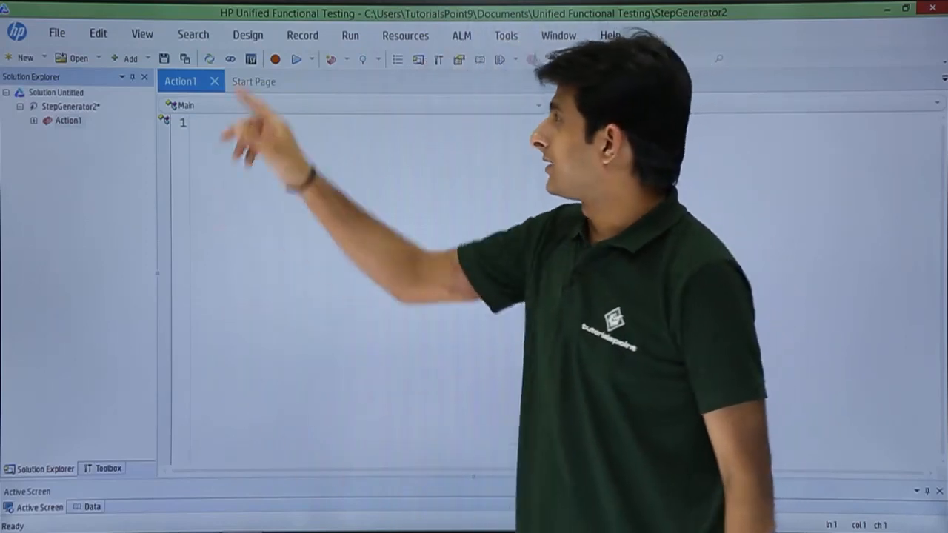
# - Launch the Step Generator from the empty Action1 script, targeting the MyFlight window
pyautogui.click(247, 34)
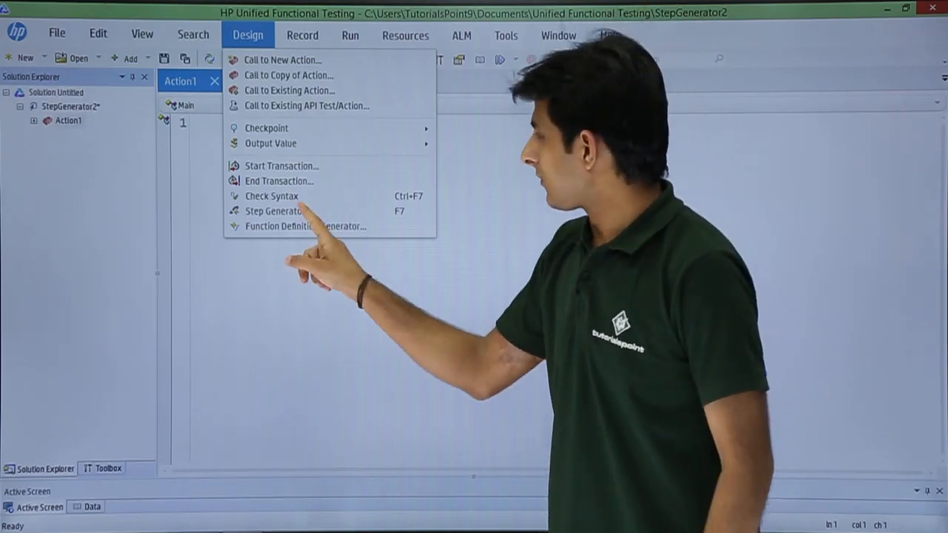
pyautogui.click(276, 210)
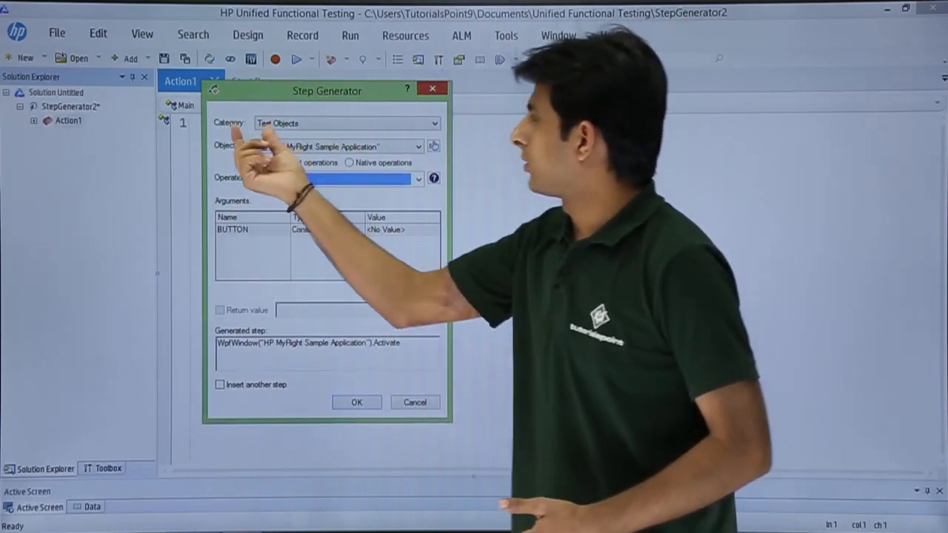
# - Review Category and Operation, then bring up the Select Test Object list for the step
pyautogui.click(429, 123)
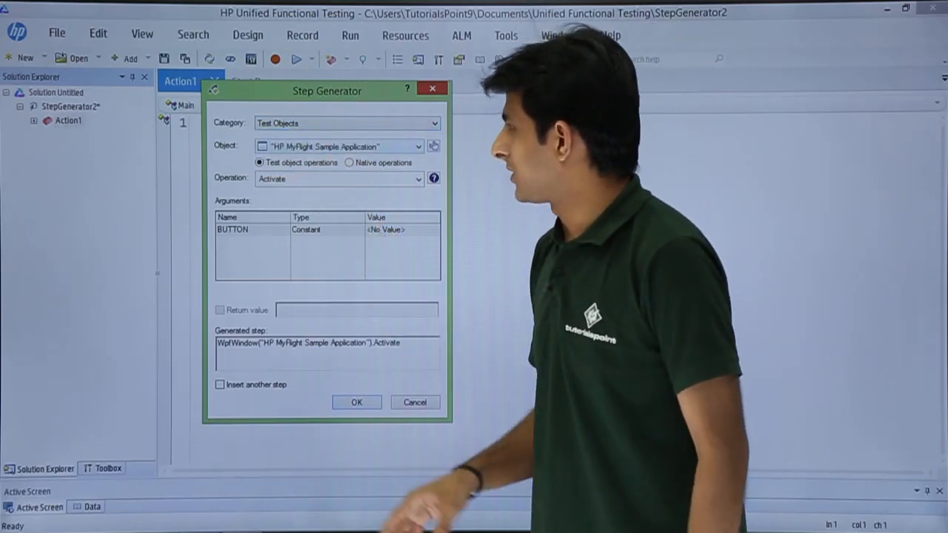
pyautogui.click(418, 147)
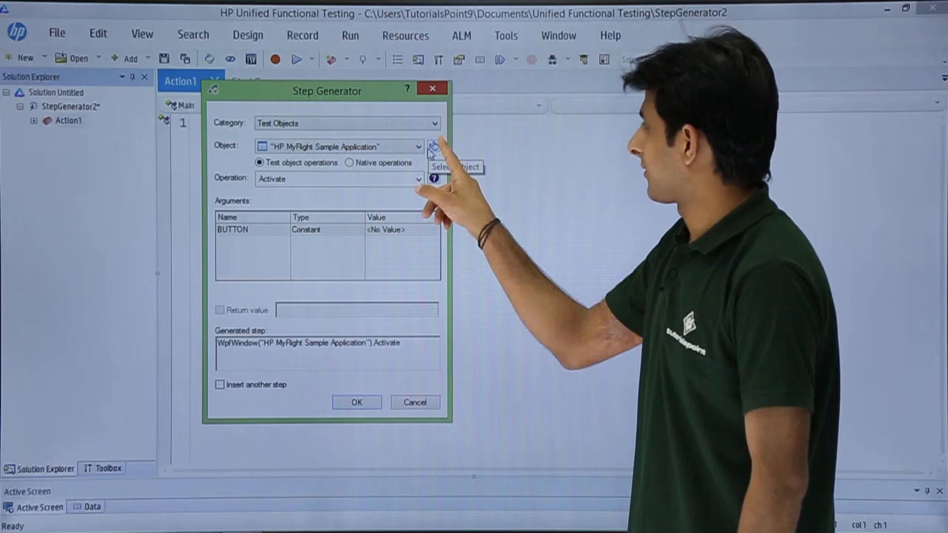
pyautogui.click(433, 147)
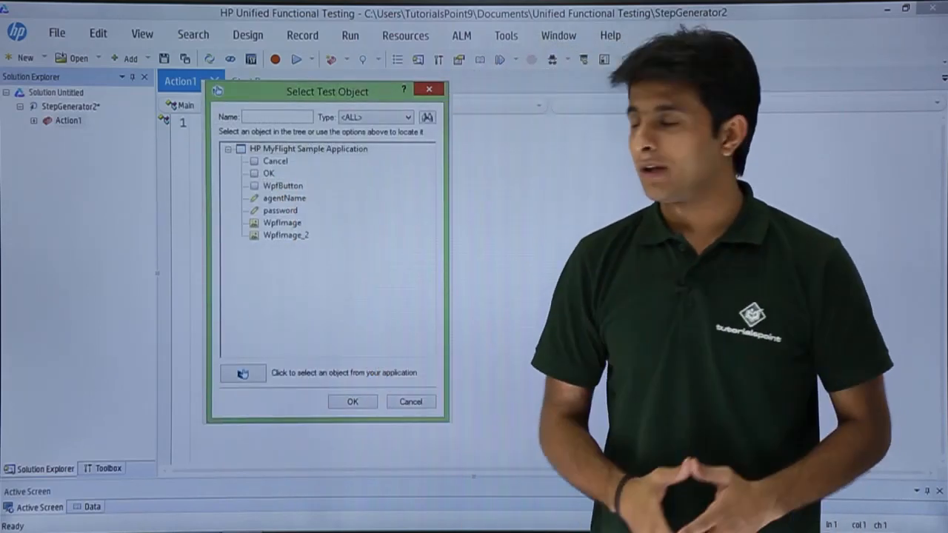
# - Choose the agentName edit box as the step object, giving a Set operation
pyautogui.click(283, 199)
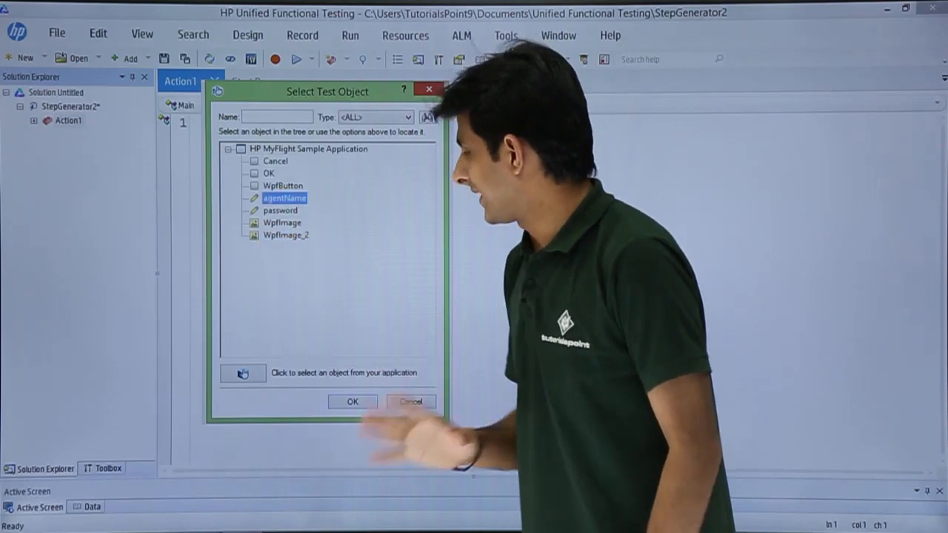
pyautogui.click(353, 402)
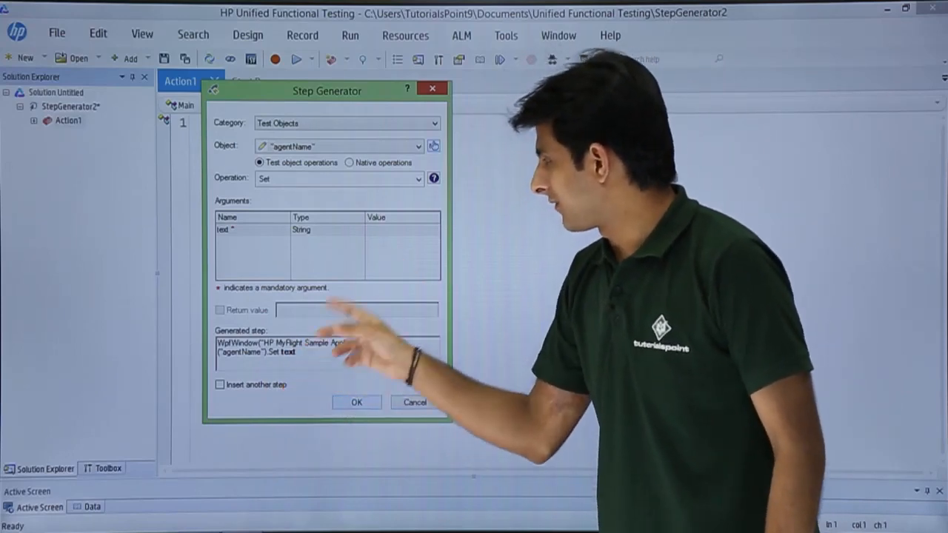
# - Set the text value to 'Pavan Lalwani' and enable Insert another step
pyautogui.click(252, 230)
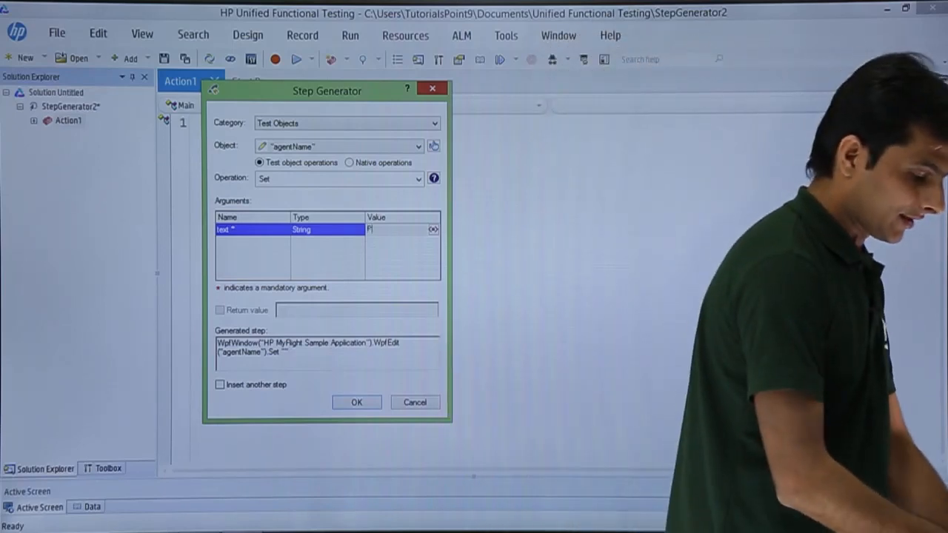
pyautogui.write('Pavan Lalwani')
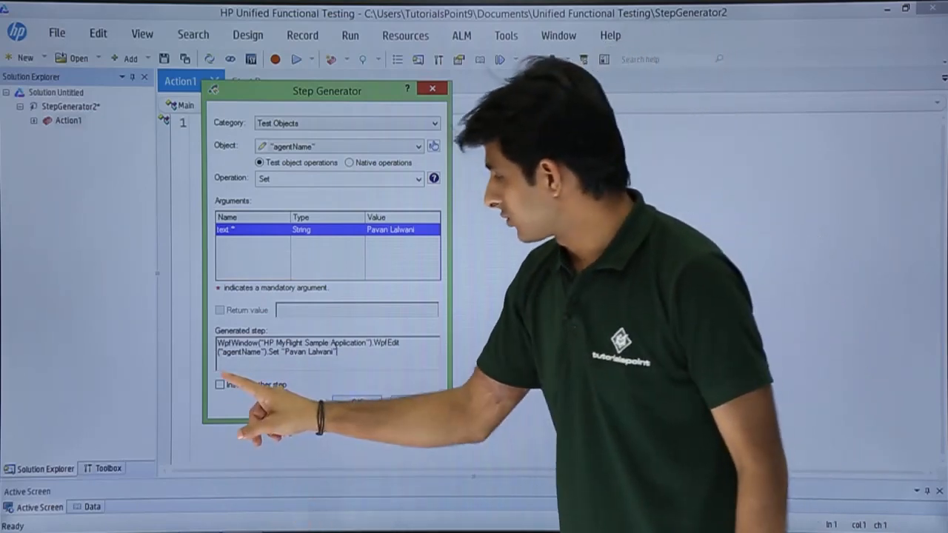
pyautogui.click(219, 385)
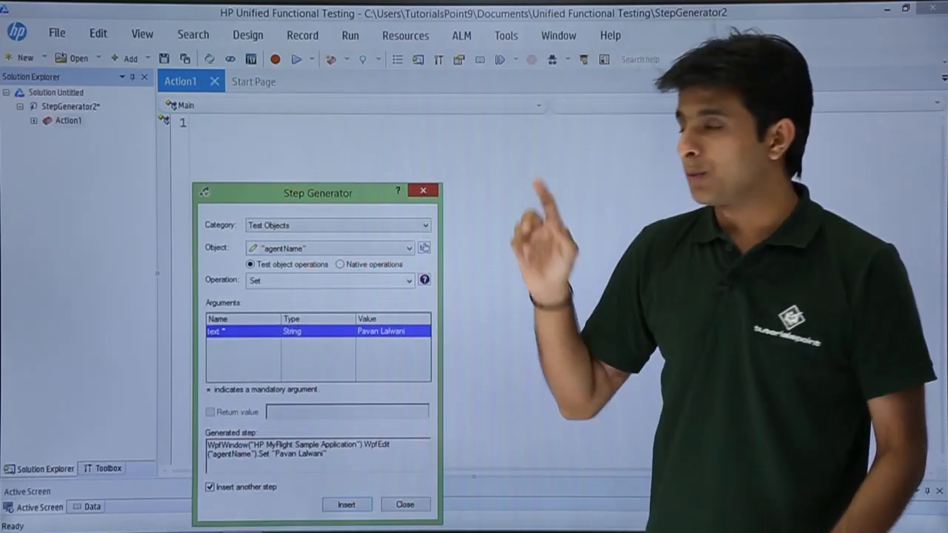
pyautogui.click(346, 505)
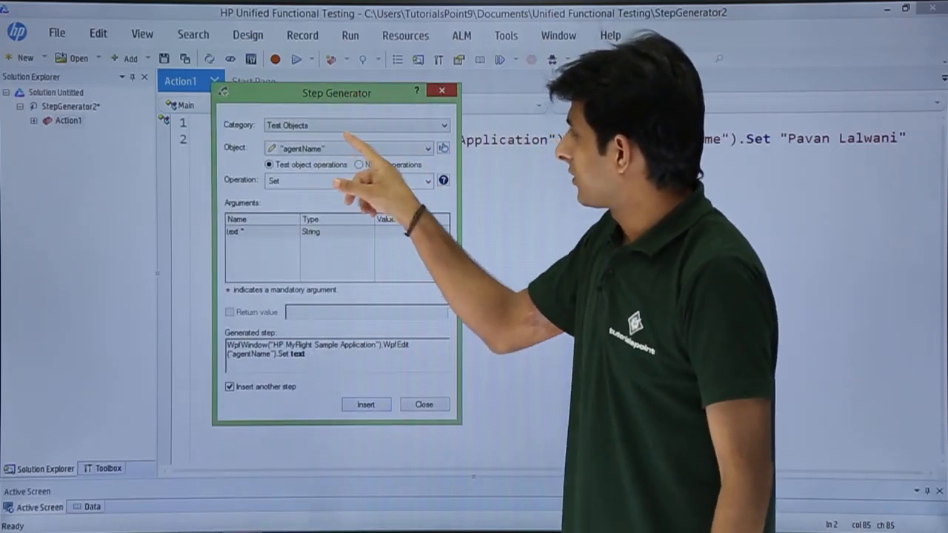
pyautogui.click(426, 148)
pyautogui.write('HP')
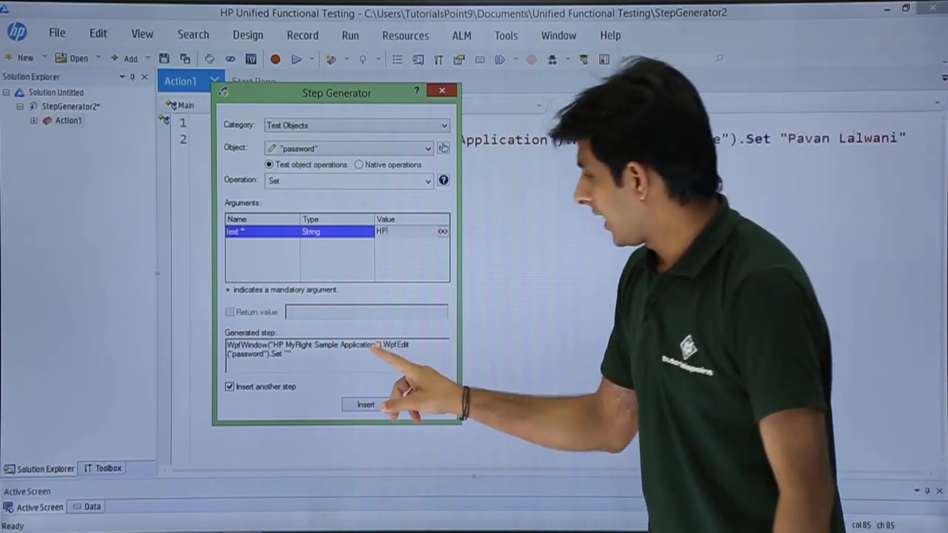
pyautogui.click(365, 404)
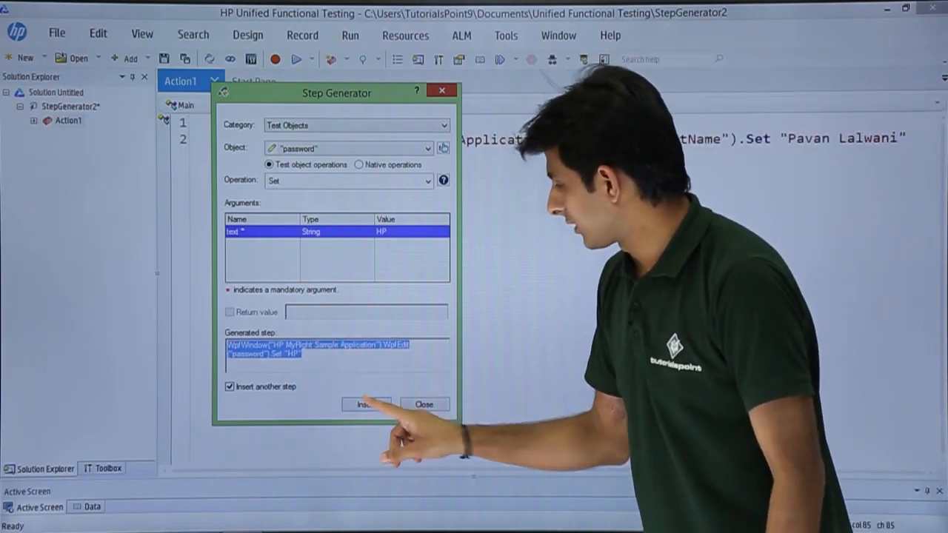
pyautogui.click(367, 404)
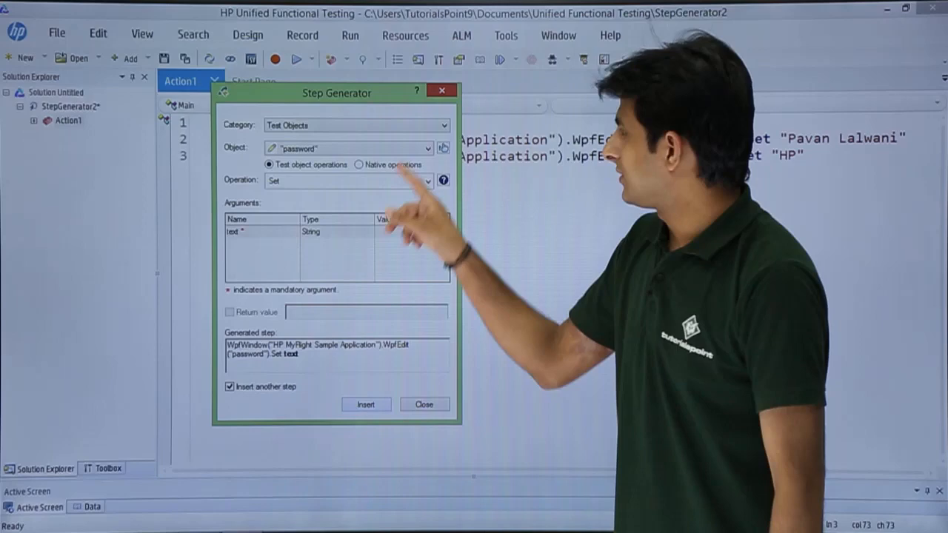
# - Add a final Click step on the Cancel button, with Insert another step disabled
pyautogui.click(424, 148)
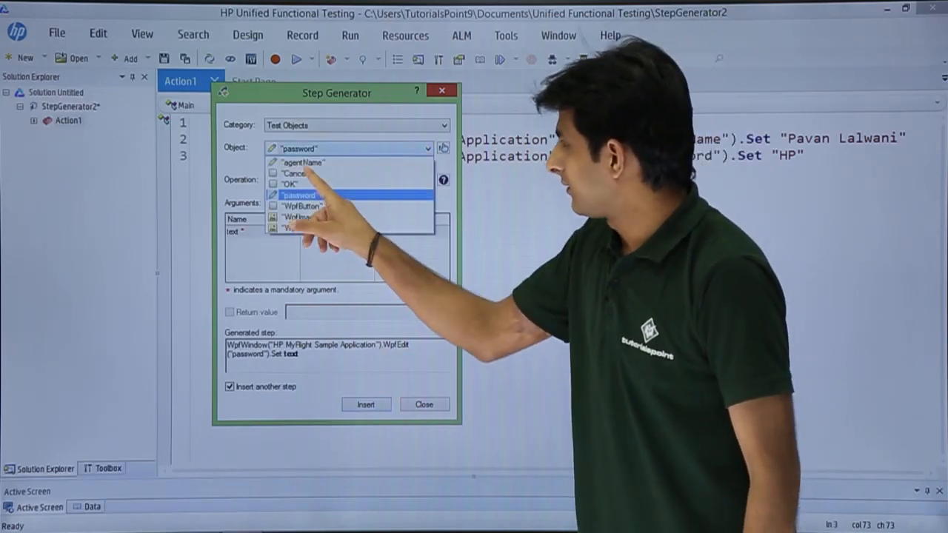
pyautogui.click(293, 172)
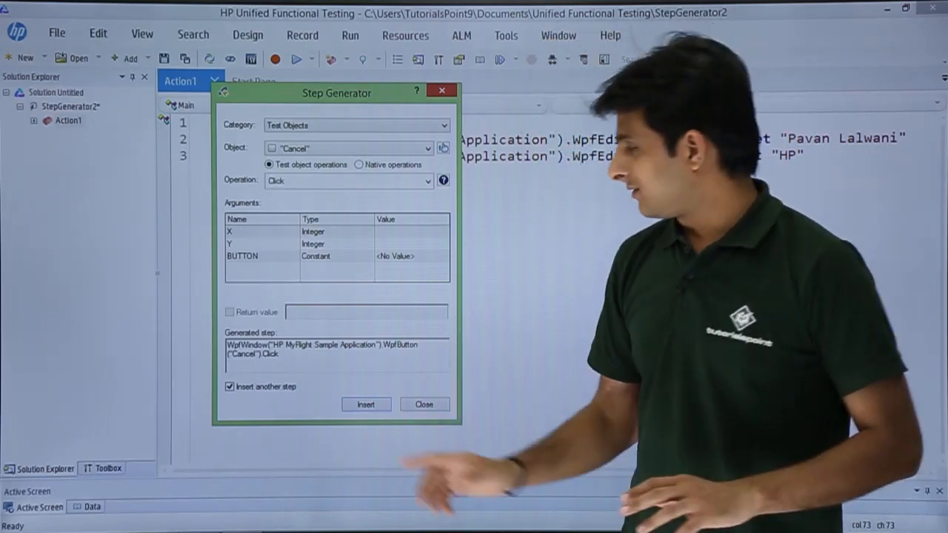
pyautogui.click(229, 387)
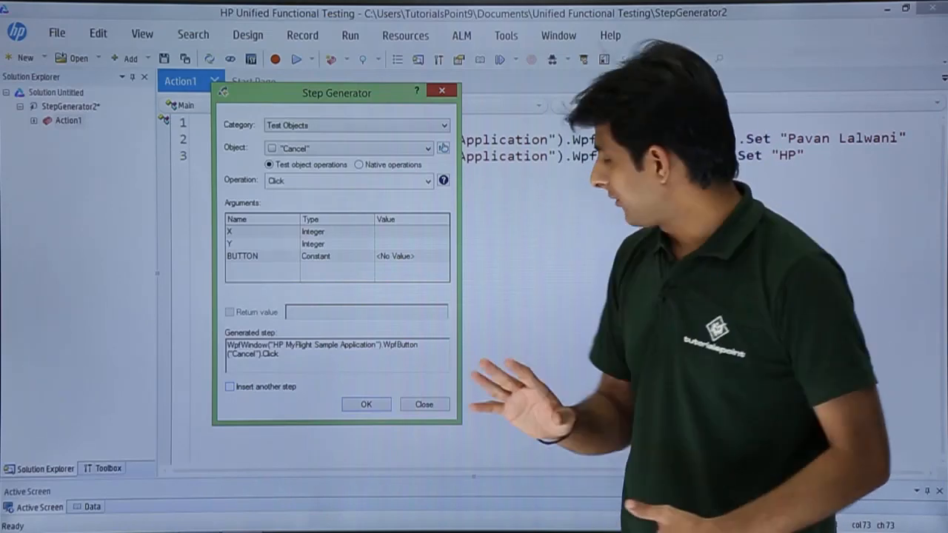
pyautogui.click(365, 404)
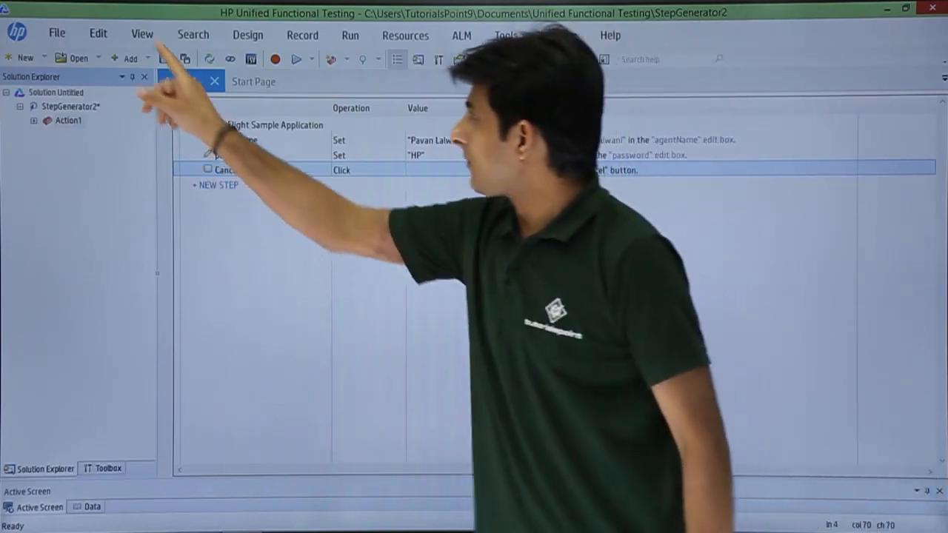
# - Bring up the View menu to review Action1's three steps as keyword rows
pyautogui.click(142, 34)
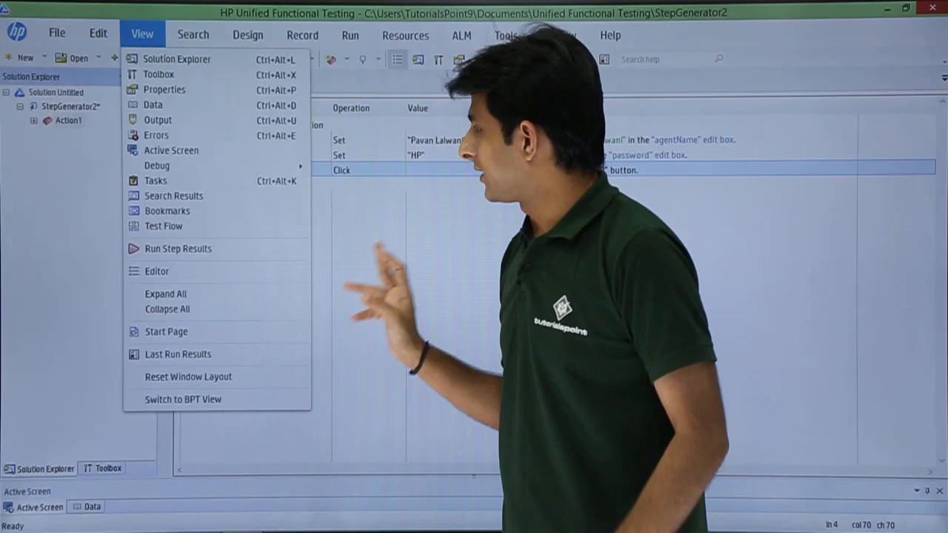